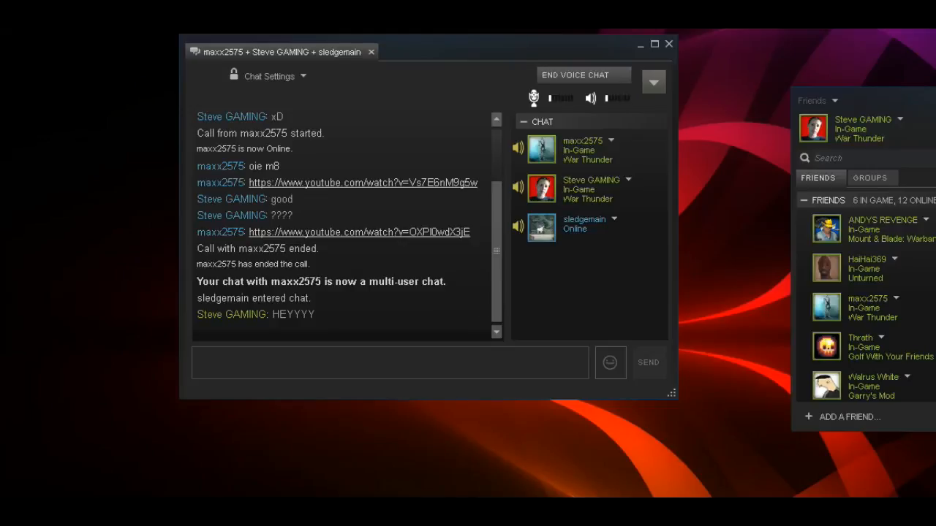
click(533, 97)
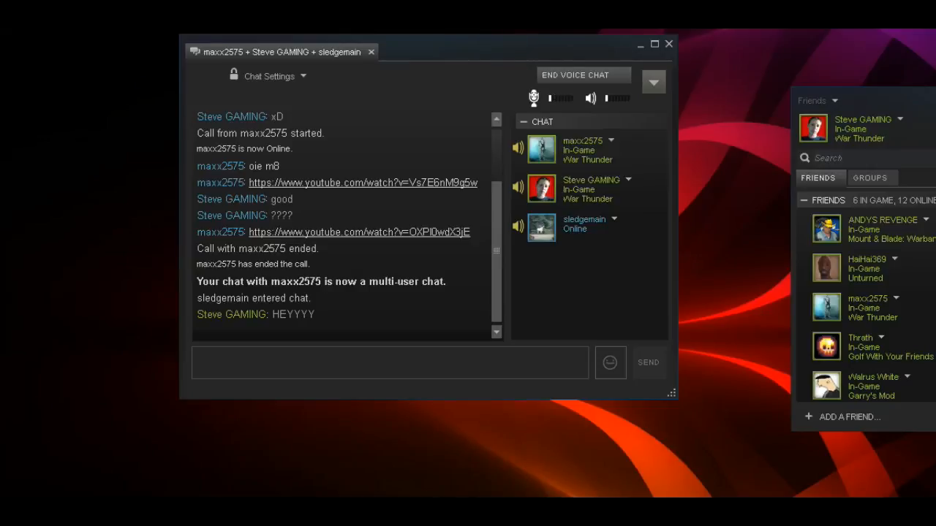
click(534, 98)
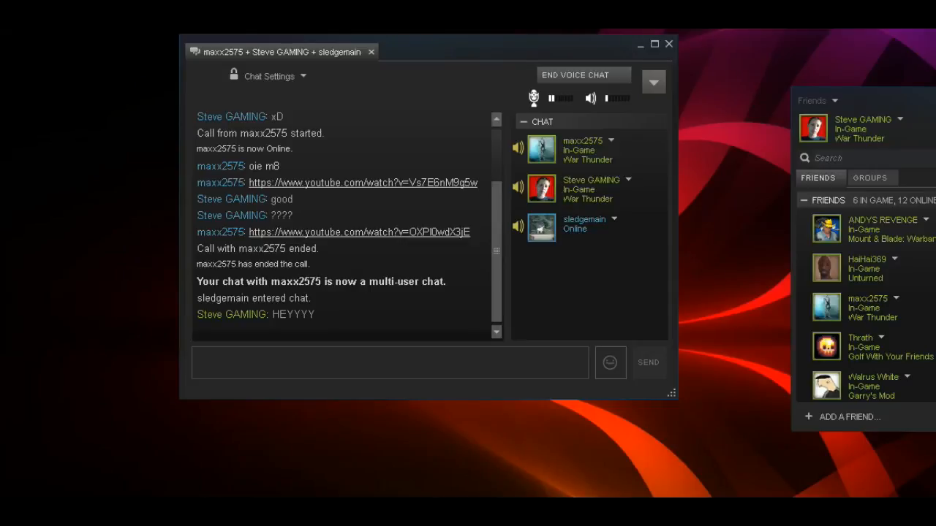